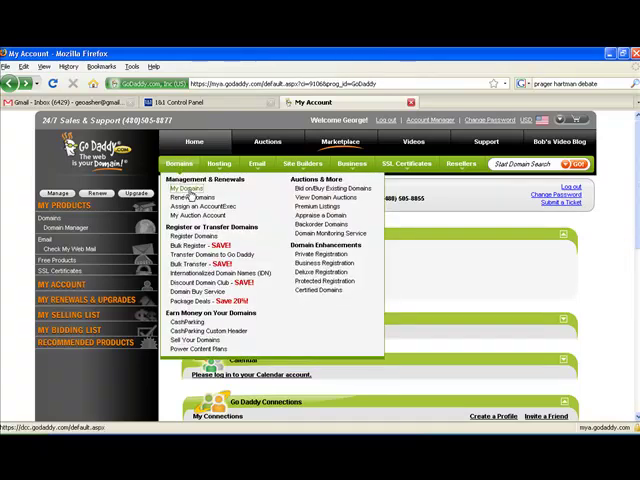
Show the list of registered domains in GoDaddy Domain Manager.
{"action": "left_click", "coordinate": [184, 188]}
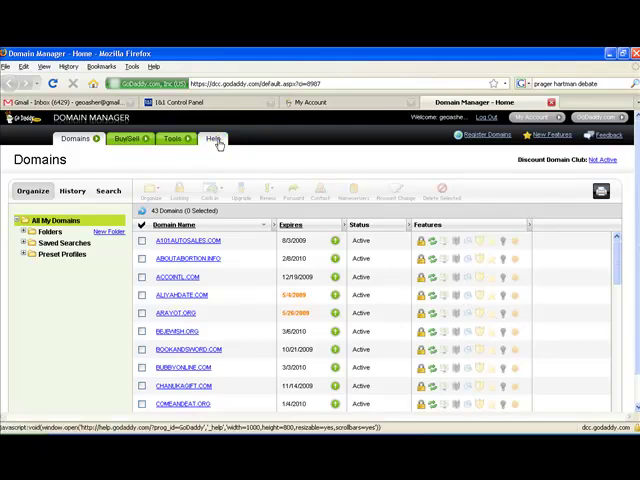
{"action": "mouse_move", "coordinate": [236, 156]}
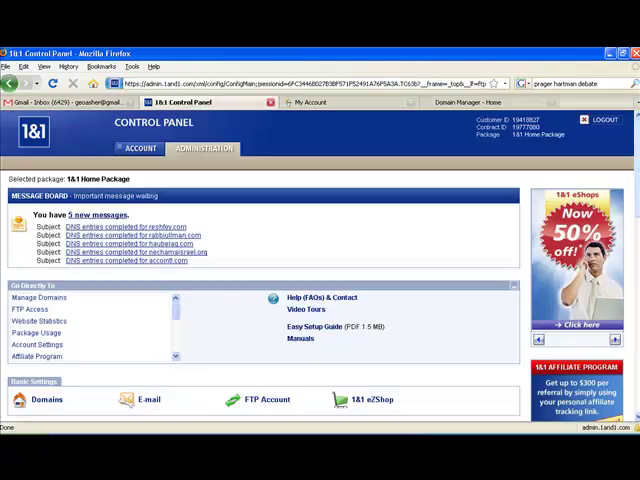
Begin a new domain order in 1&1 with fixapage.com entered as the domain name.
{"action": "scroll", "scroll_direction": "down", "scroll_amount": 3}
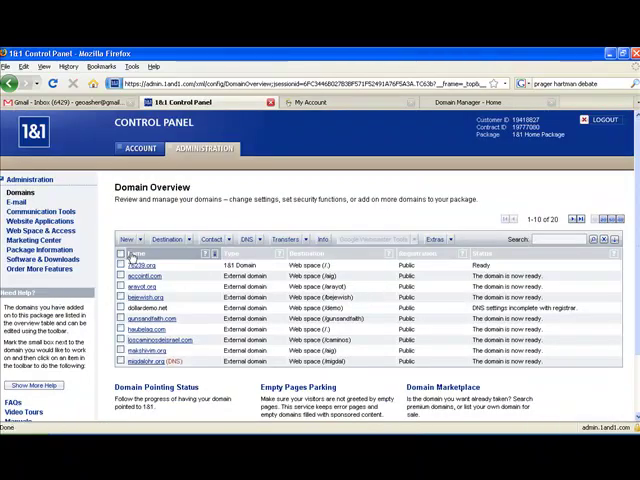
{"action": "left_click", "coordinate": [128, 240]}
{"action": "type", "text": "fixapage.com"}
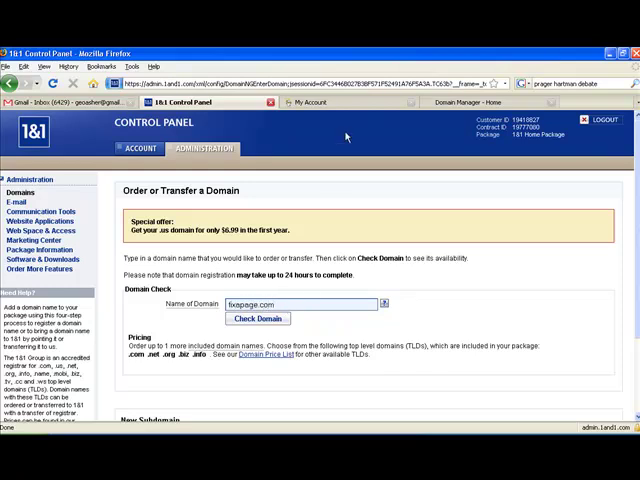
{"action": "left_click", "coordinate": [476, 102]}
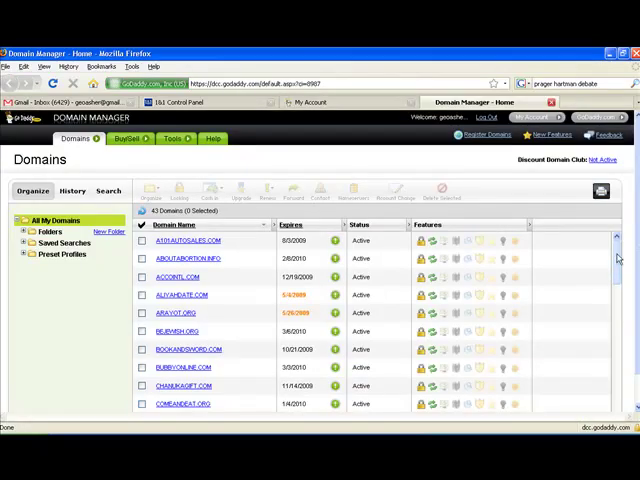
{"action": "scroll", "scroll_direction": "down", "scroll_amount": 3}
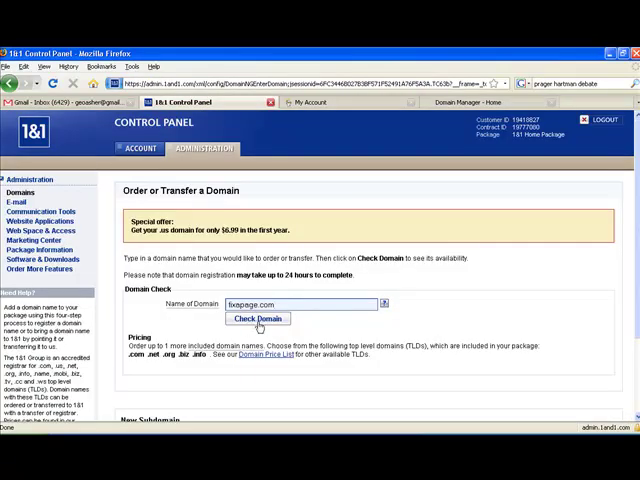
{"action": "left_click", "coordinate": [256, 318]}
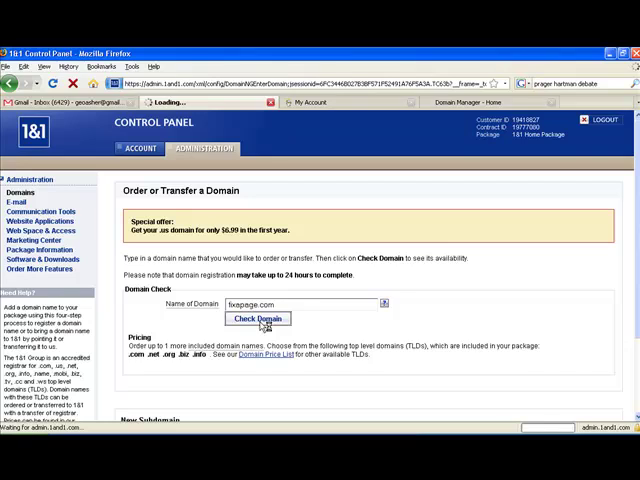
Check fixapage.com and choose to keep its registrar while pointing DNS to 1&1.
{"action": "left_click", "coordinate": [256, 318]}
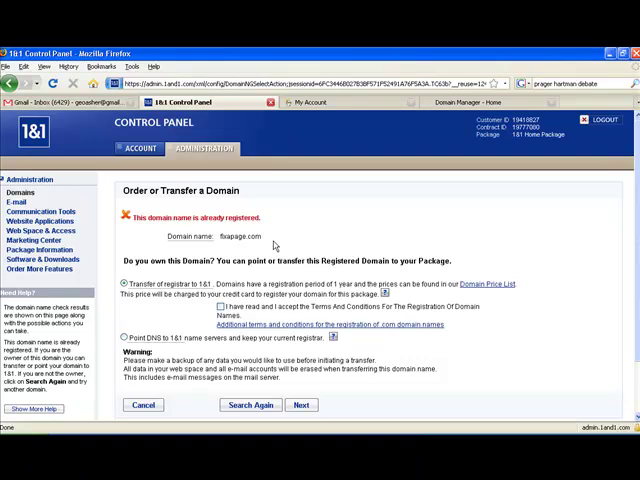
{"action": "mouse_move", "coordinate": [276, 246]}
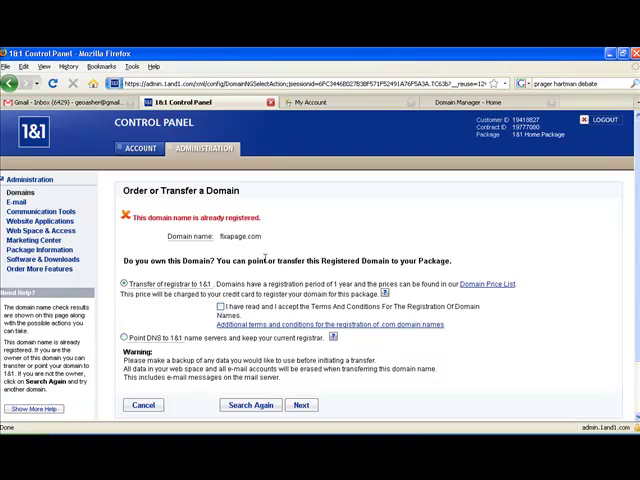
{"action": "mouse_move", "coordinate": [260, 250]}
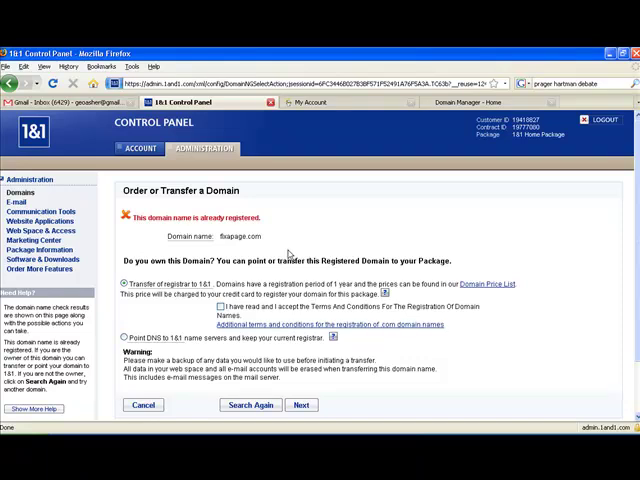
{"action": "scroll", "scroll_direction": "down", "scroll_amount": 3}
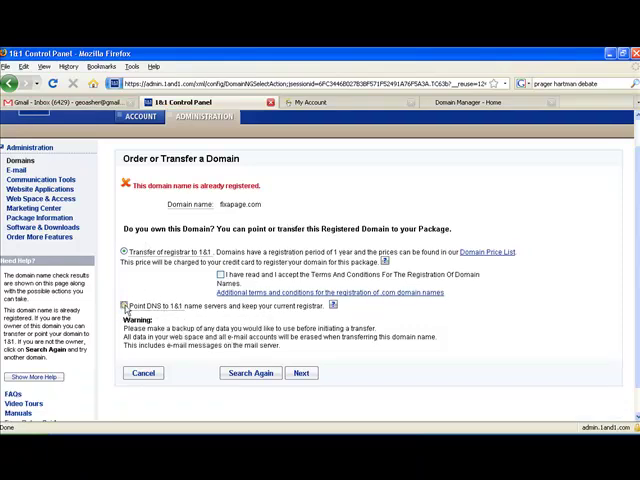
{"action": "left_click", "coordinate": [124, 304]}
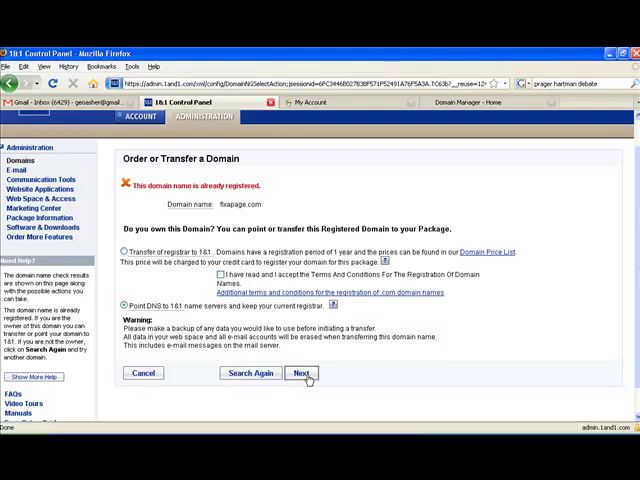
Choose the 1&1 mail servers for fixapage.com and continue to the order summary.
{"action": "left_click", "coordinate": [302, 372]}
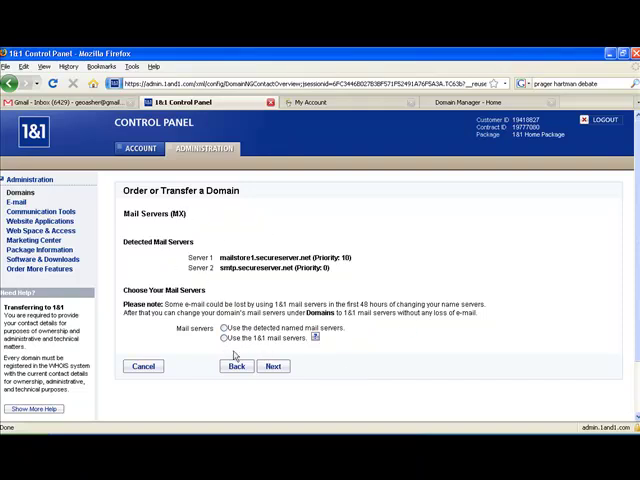
{"action": "left_click", "coordinate": [224, 338]}
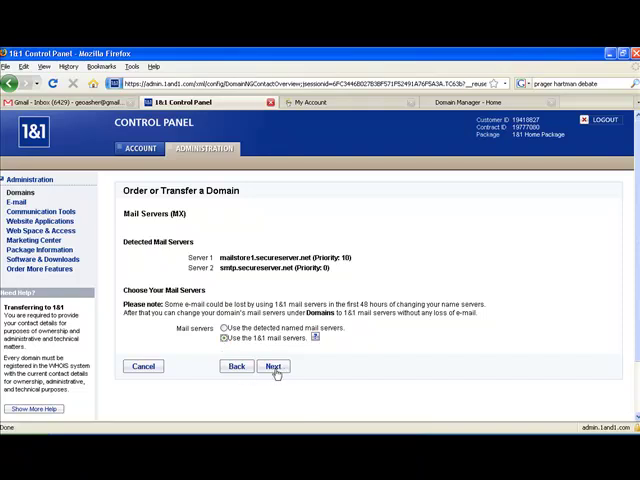
{"action": "left_click", "coordinate": [272, 366]}
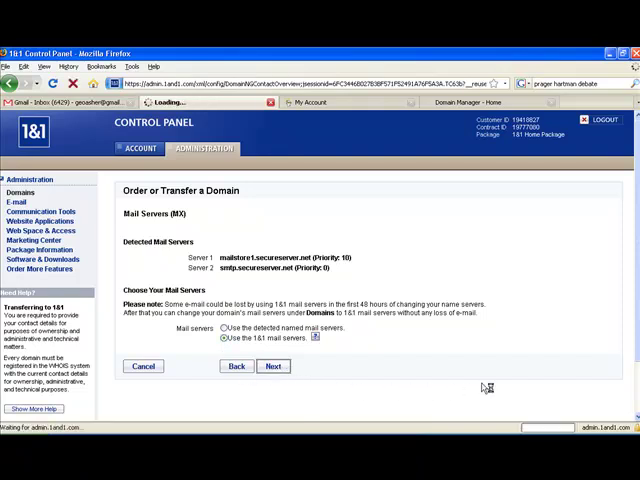
{"action": "left_click", "coordinate": [272, 366]}
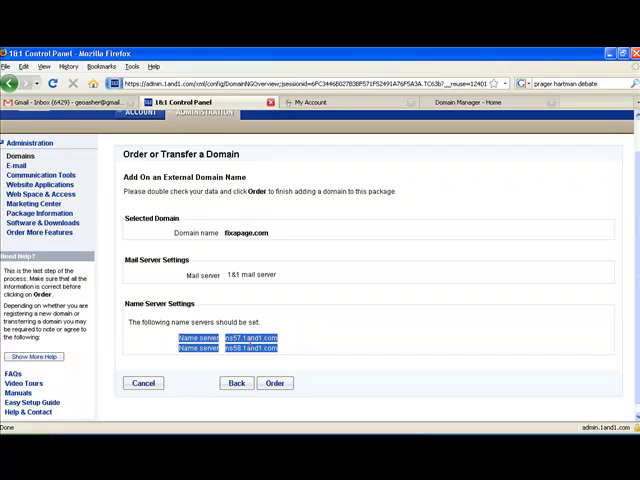
Copy the required 1&1 name server addresses and place the order for fixapage.com.
{"action": "right_click", "coordinate": [244, 348]}
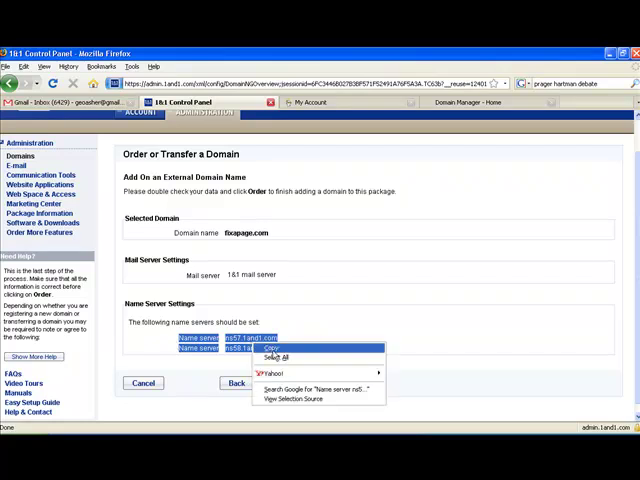
{"action": "left_click", "coordinate": [272, 348]}
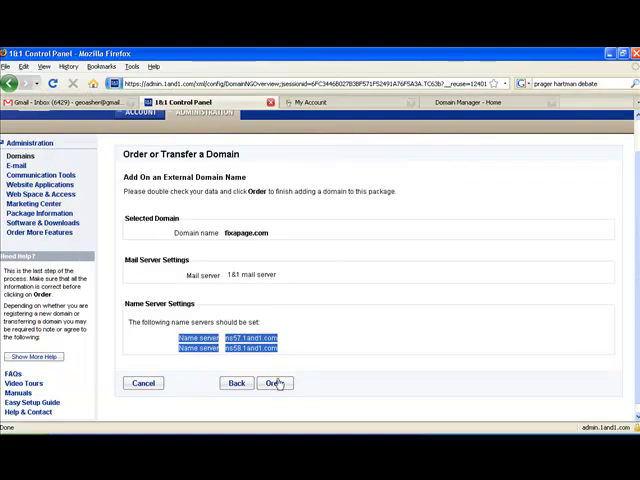
{"action": "left_click", "coordinate": [276, 384]}
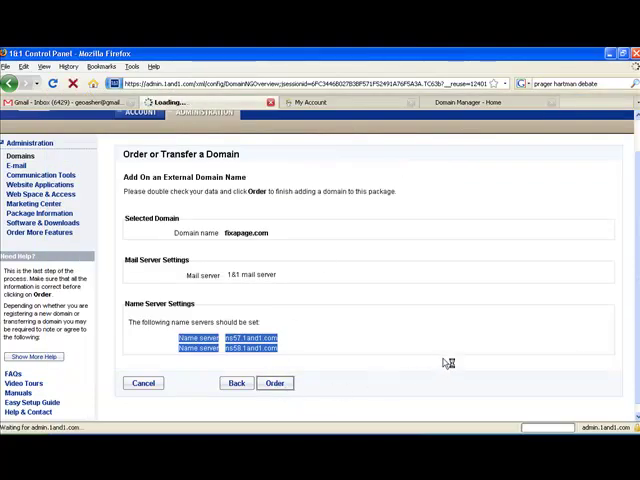
Return to the domain overview and select fixapage.com for its destination settings.
{"action": "left_click", "coordinate": [274, 384]}
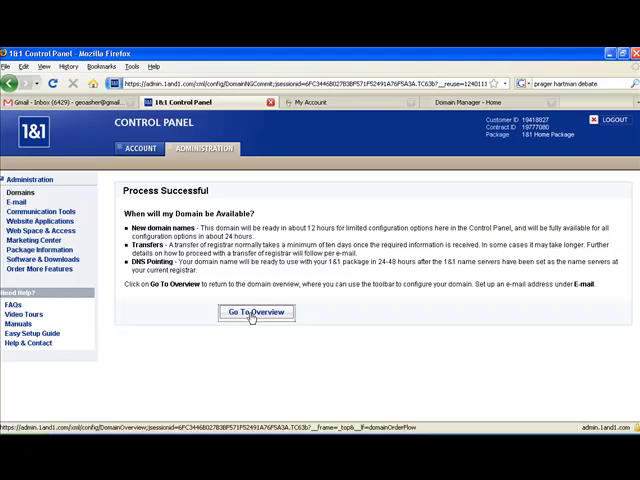
{"action": "left_click", "coordinate": [256, 312]}
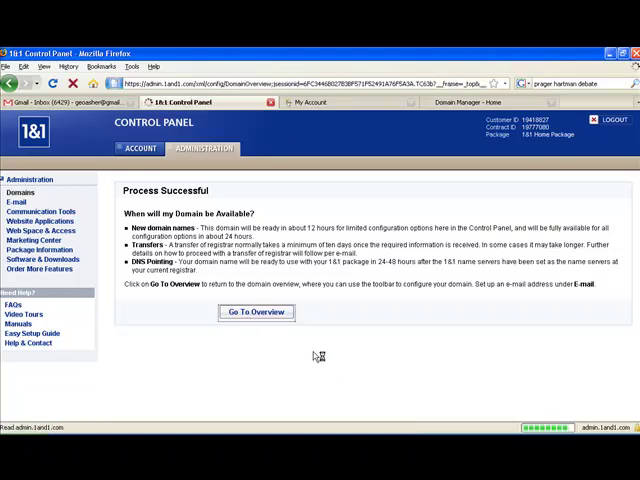
{"action": "left_click", "coordinate": [256, 312]}
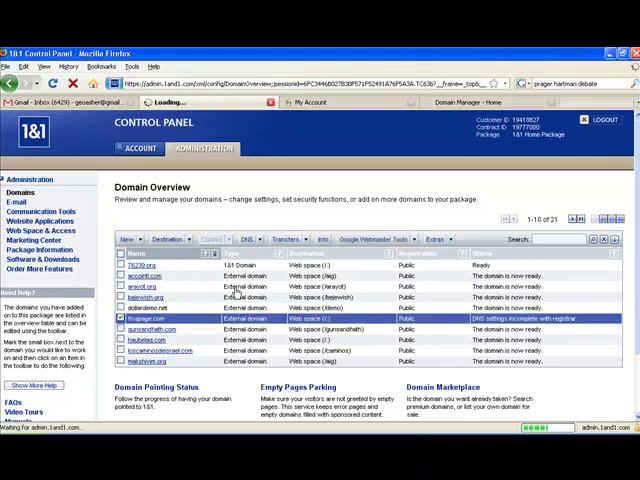
{"action": "left_click", "coordinate": [148, 320]}
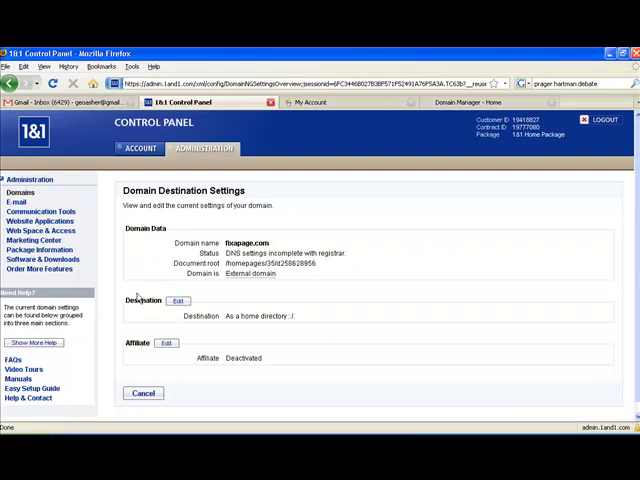
Edit the destination of fixapage.com and choose to create a new home directory.
{"action": "left_click", "coordinate": [178, 300]}
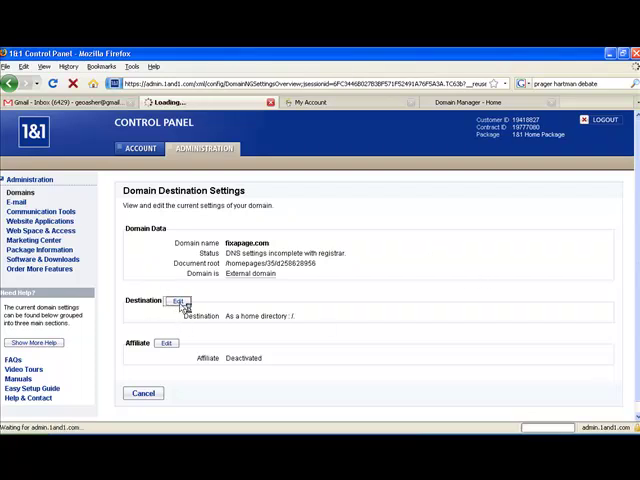
{"action": "left_click", "coordinate": [176, 300]}
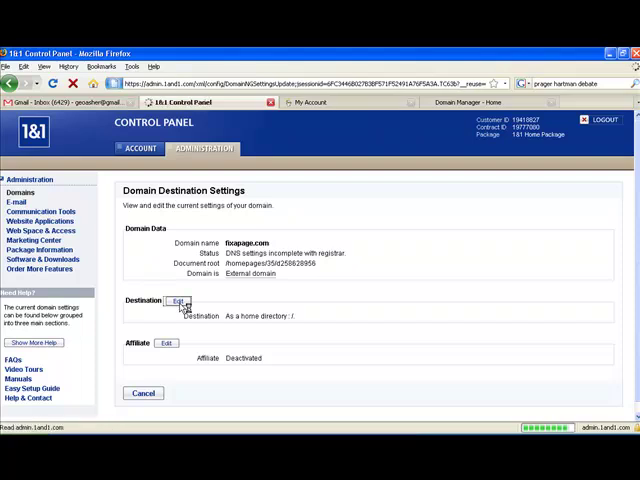
{"action": "left_click", "coordinate": [178, 300]}
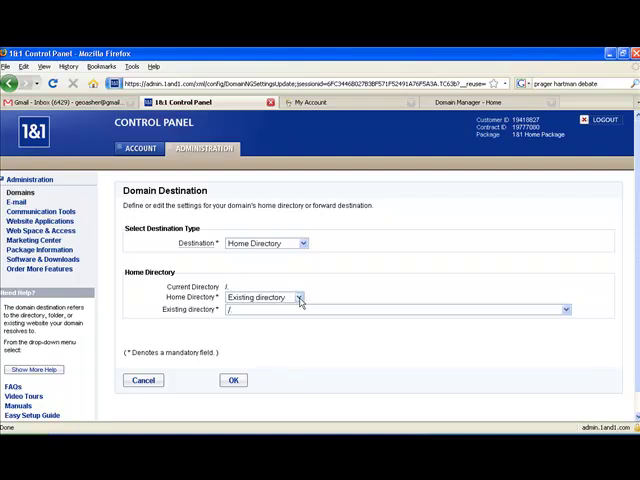
{"action": "left_click", "coordinate": [296, 298]}
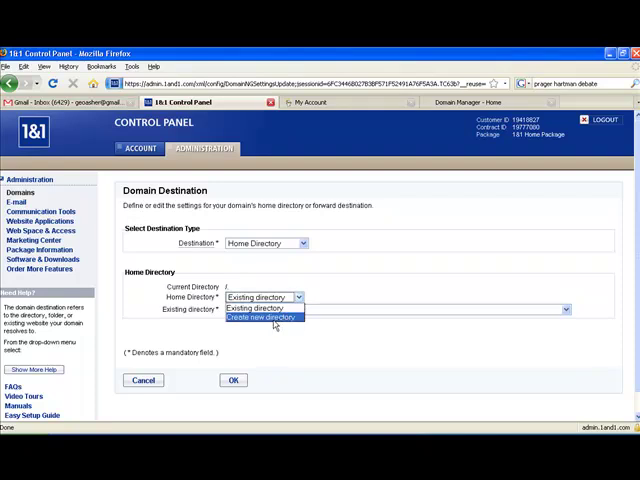
{"action": "mouse_move", "coordinate": [256, 308]}
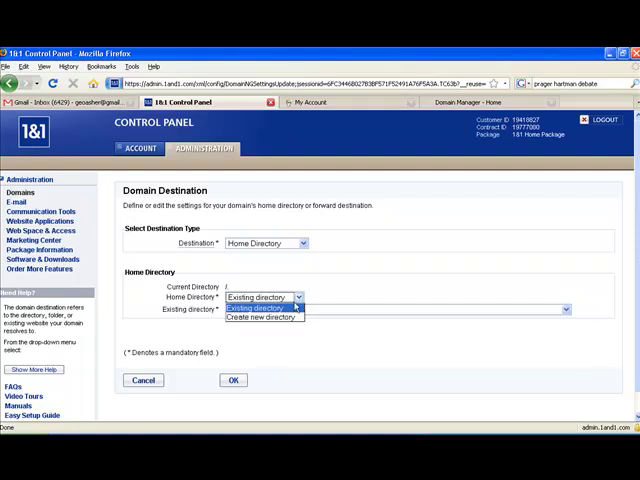
{"action": "left_click", "coordinate": [280, 318]}
{"action": "type", "text": "fix"}
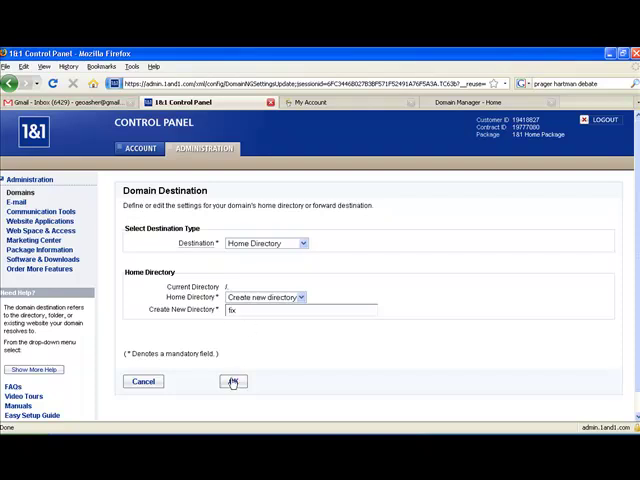
Confirm the new home directory and return to the domain overview.
{"action": "left_click", "coordinate": [232, 382]}
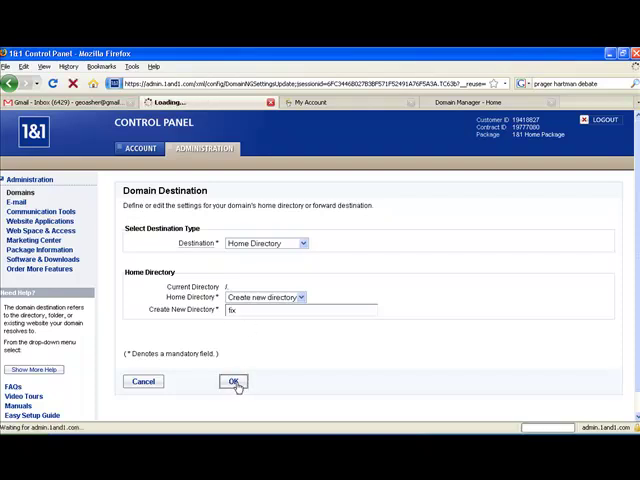
{"action": "left_click", "coordinate": [232, 380]}
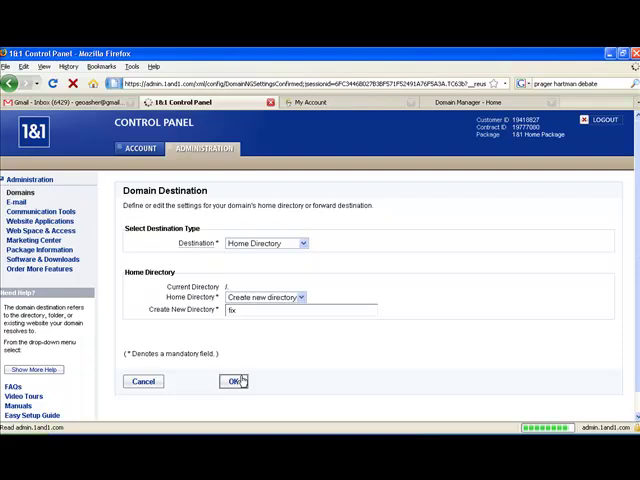
{"action": "left_click", "coordinate": [232, 380]}
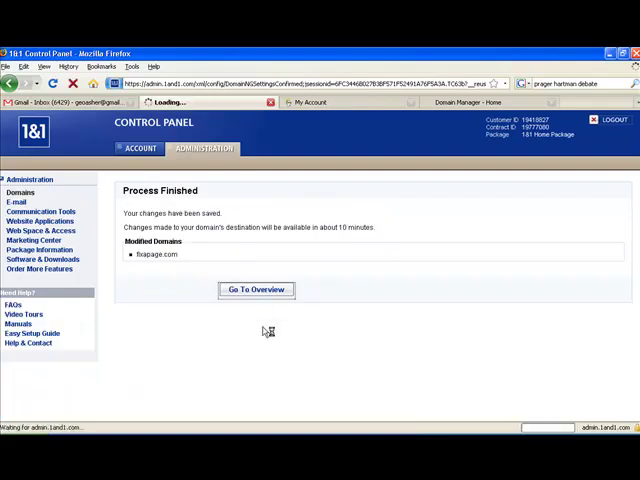
{"action": "left_click", "coordinate": [256, 288]}
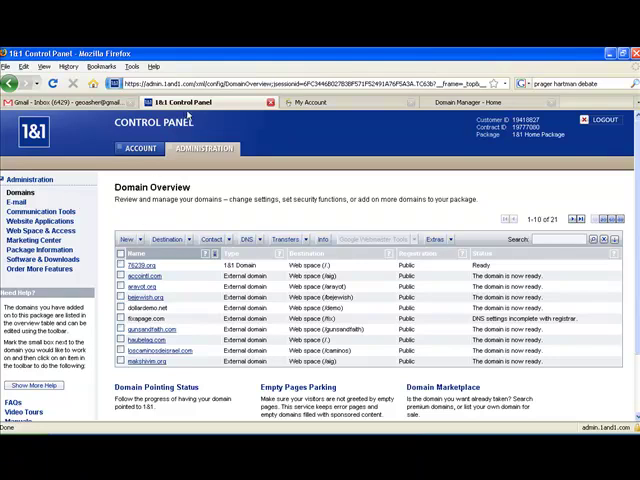
{"action": "mouse_move", "coordinate": [352, 120]}
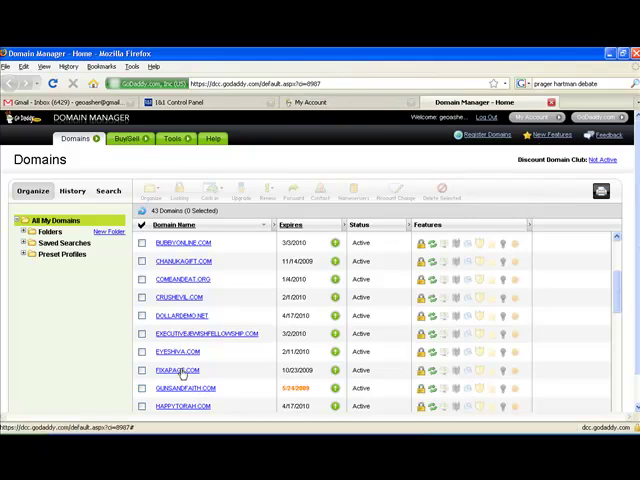
Show fixapage.com's details in GoDaddy and bring up its nameserver settings.
{"action": "left_click", "coordinate": [176, 370]}
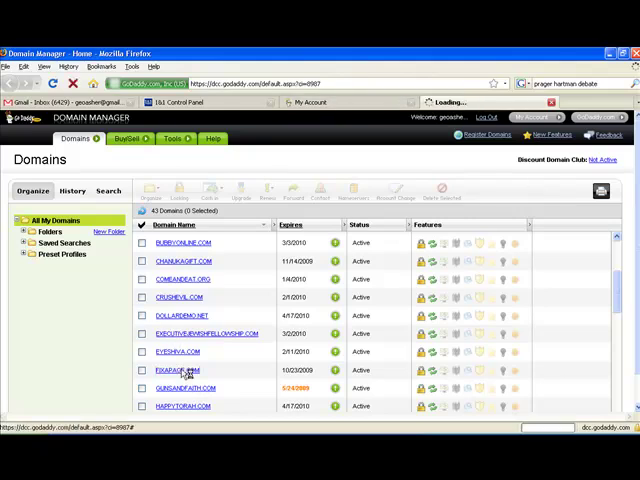
{"action": "left_click", "coordinate": [184, 370]}
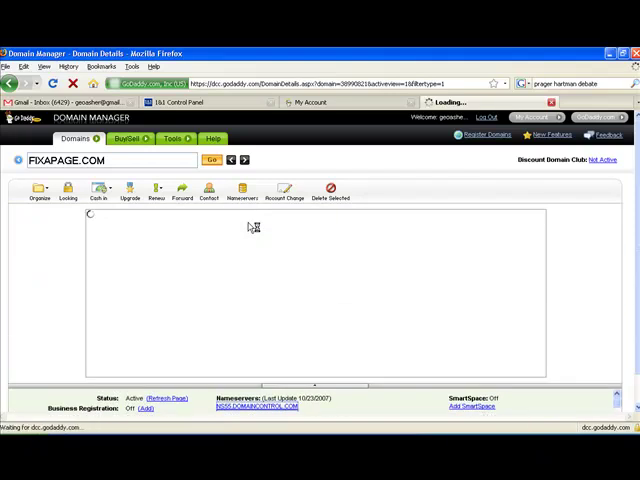
{"action": "left_click", "coordinate": [240, 192]}
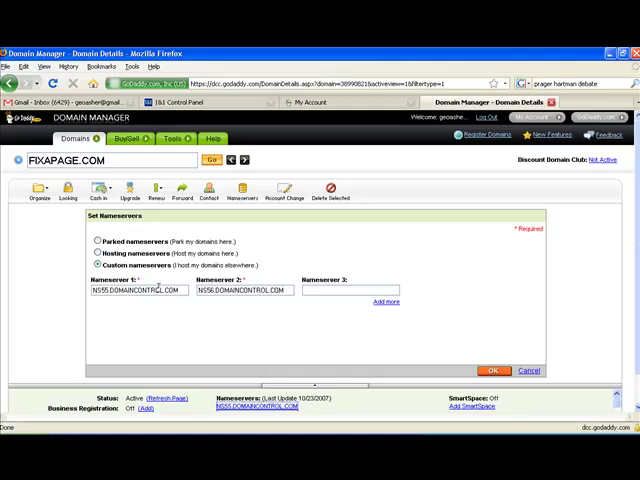
{"action": "mouse_move", "coordinate": [212, 316]}
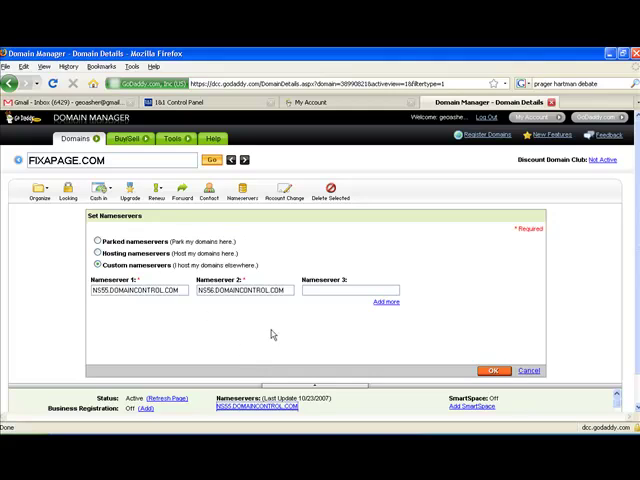
{"action": "mouse_move", "coordinate": [272, 332]}
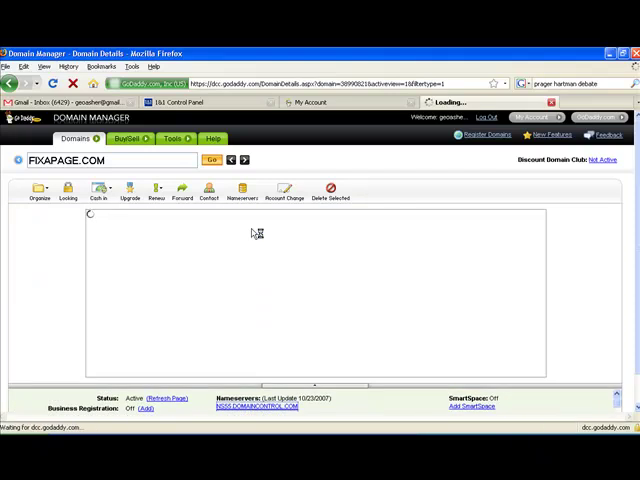
Set fixapage.com to the two custom 1&1 nameservers, save, and dismiss the confirmation.
{"action": "left_click", "coordinate": [242, 192]}
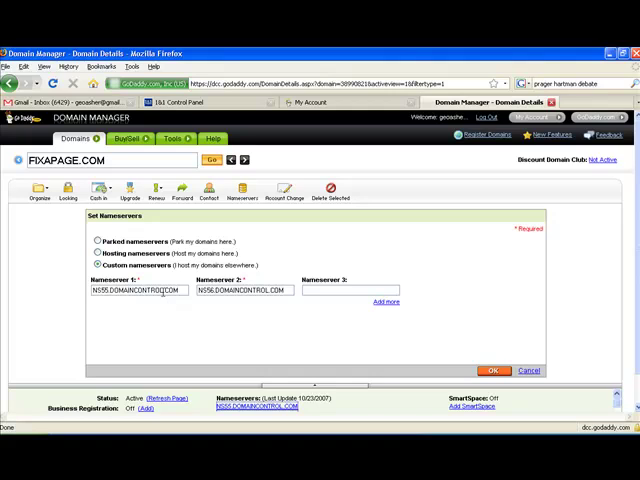
{"action": "mouse_move", "coordinate": [314, 420]}
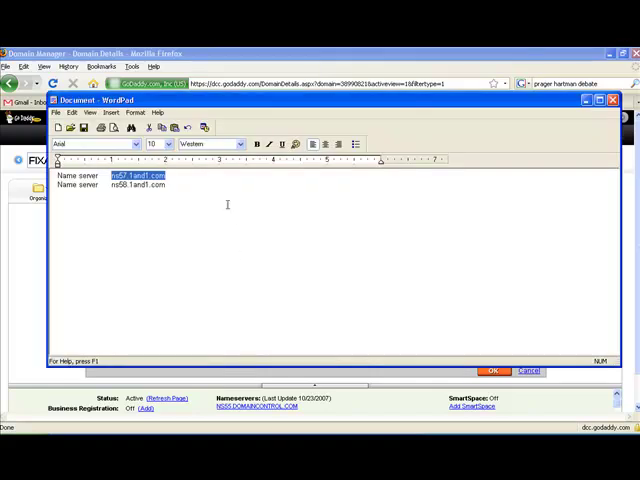
{"action": "right_click", "coordinate": [136, 184]}
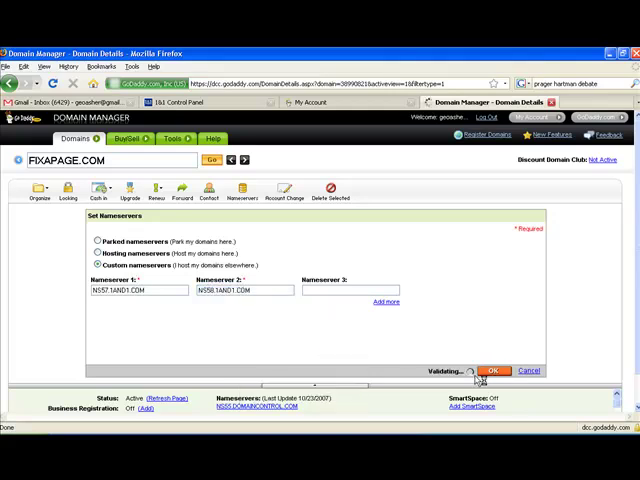
{"action": "left_click", "coordinate": [494, 370]}
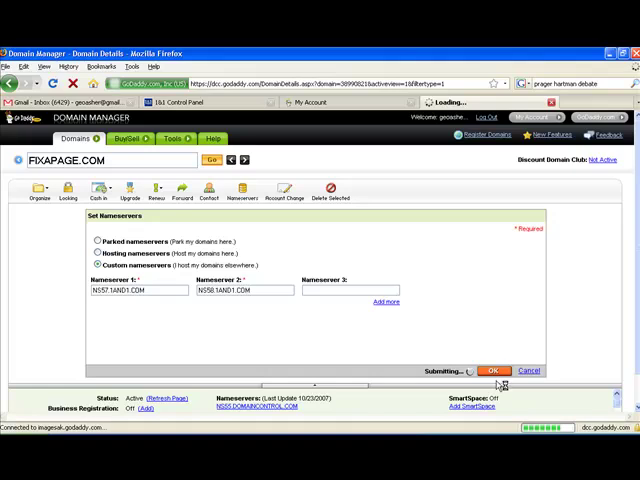
{"action": "left_click", "coordinate": [492, 370]}
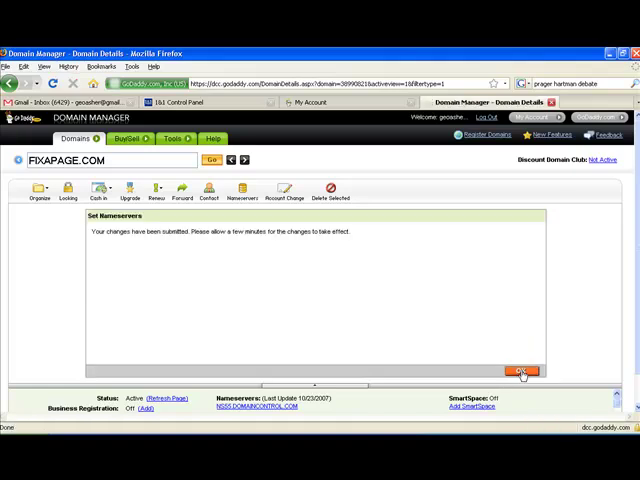
{"action": "left_click", "coordinate": [524, 372]}
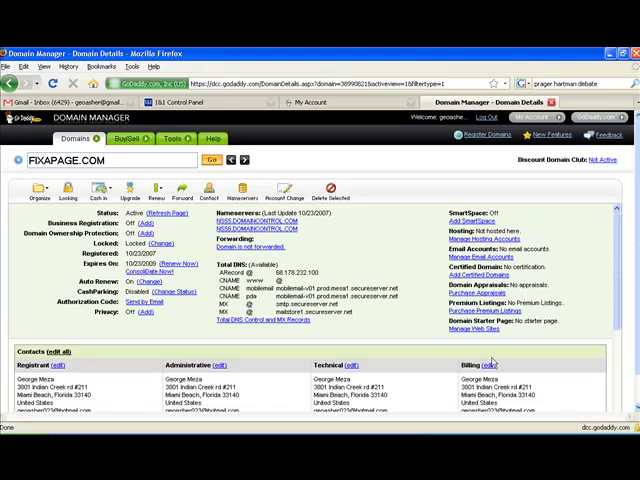